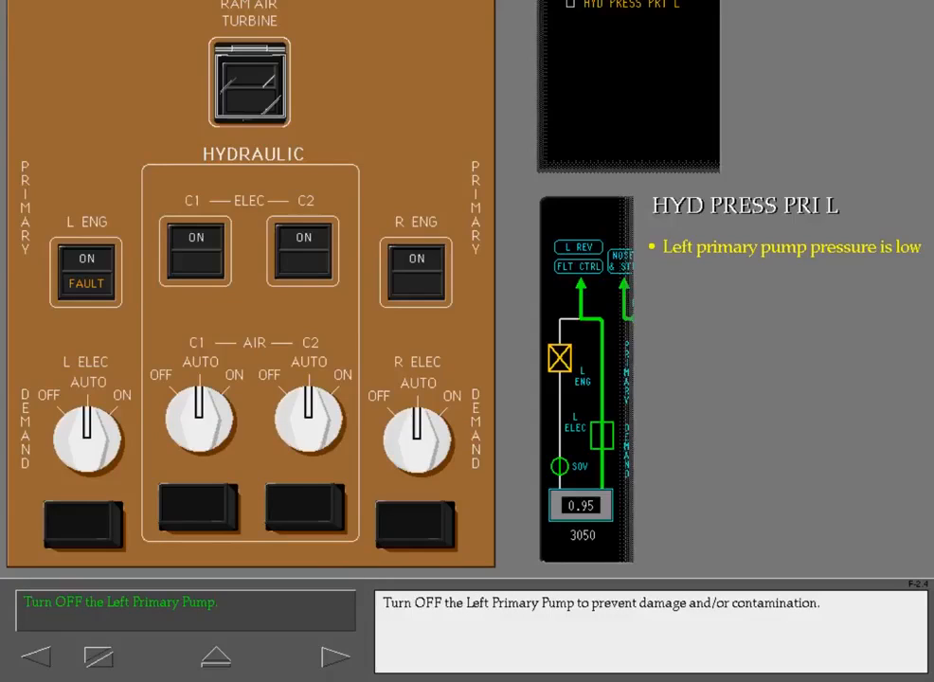
# - Switch the L ENG primary pump OFF and continue to the Other Primary Pump Messages menu
pyautogui.click(85, 257)
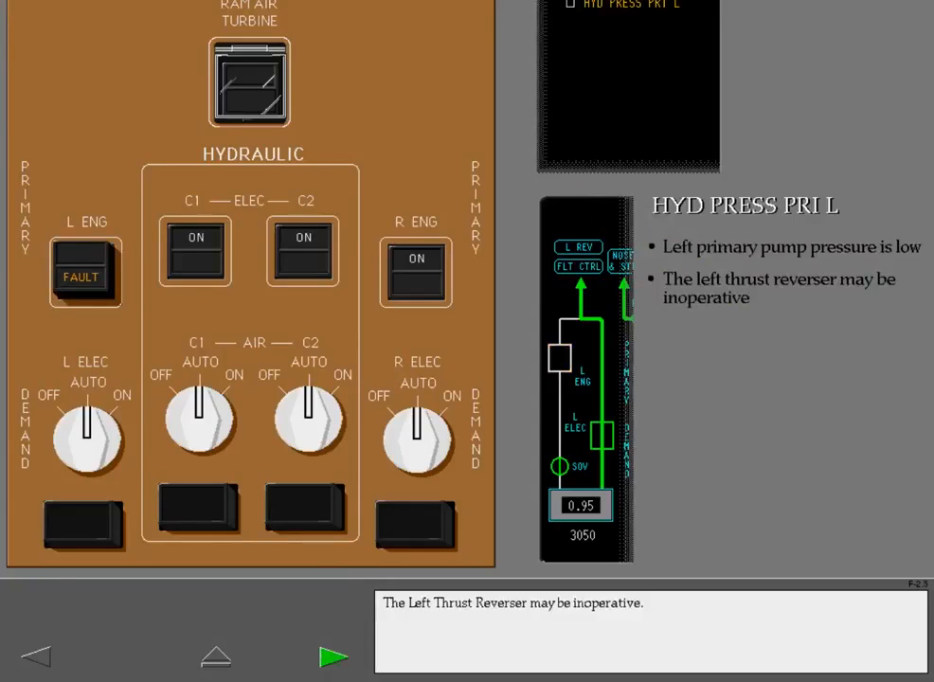
pyautogui.click(334, 655)
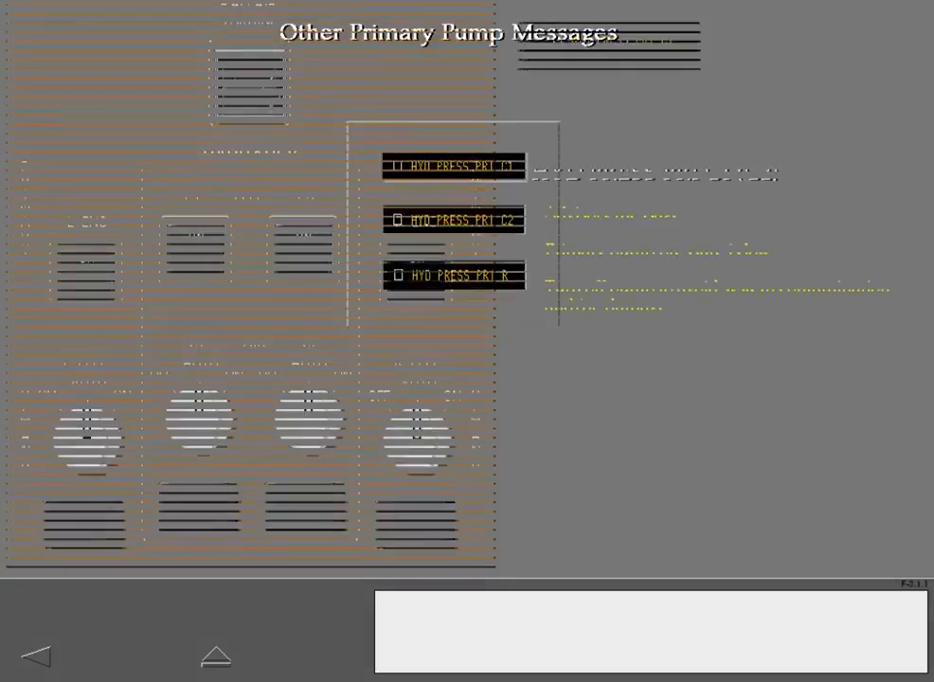
# - Review the HYD PRESS PRI C1 and HYD PRESS PRI R lessons, then continue to HYD OVERHEAT PRI C1
pyautogui.click(453, 166)
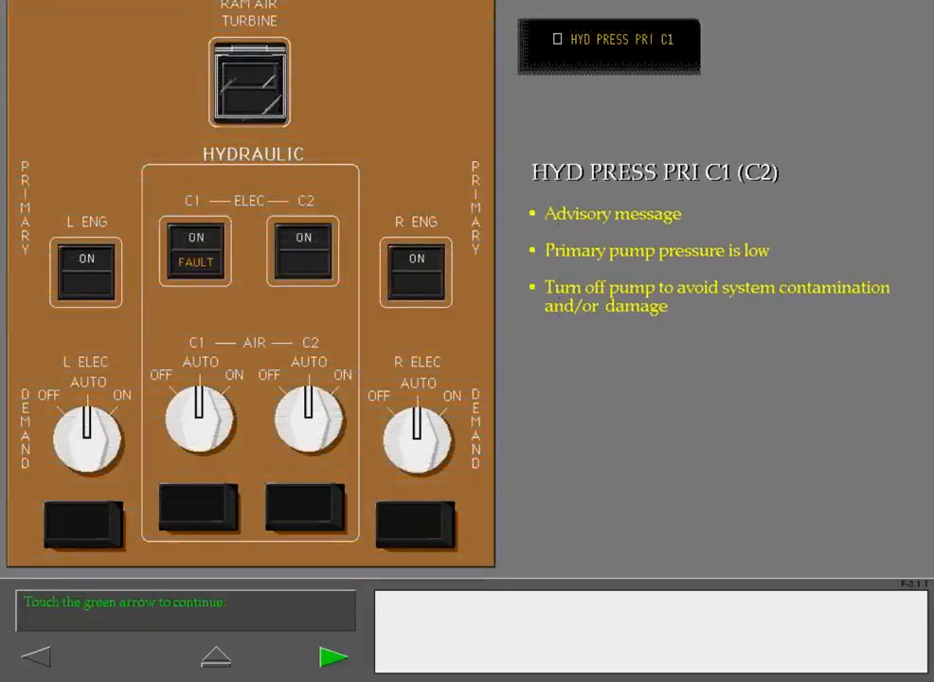
pyautogui.click(333, 655)
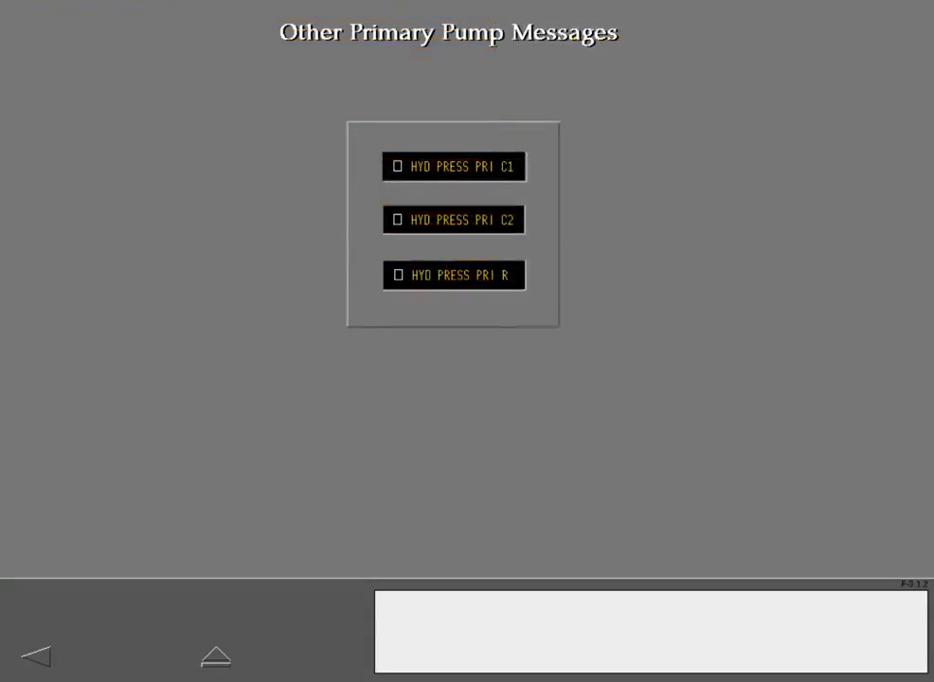
pyautogui.click(455, 274)
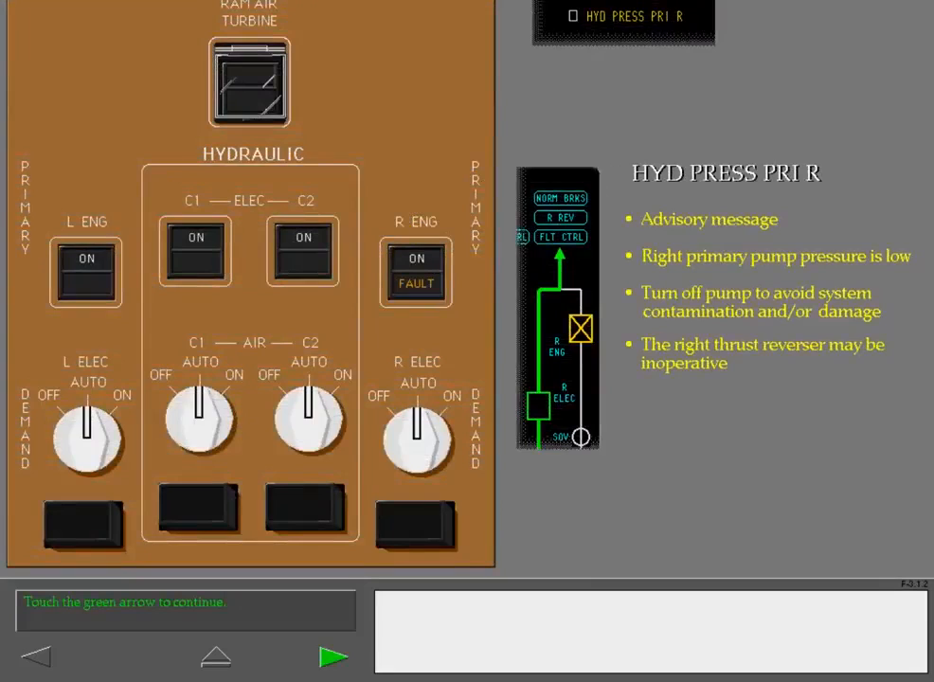
pyautogui.click(333, 655)
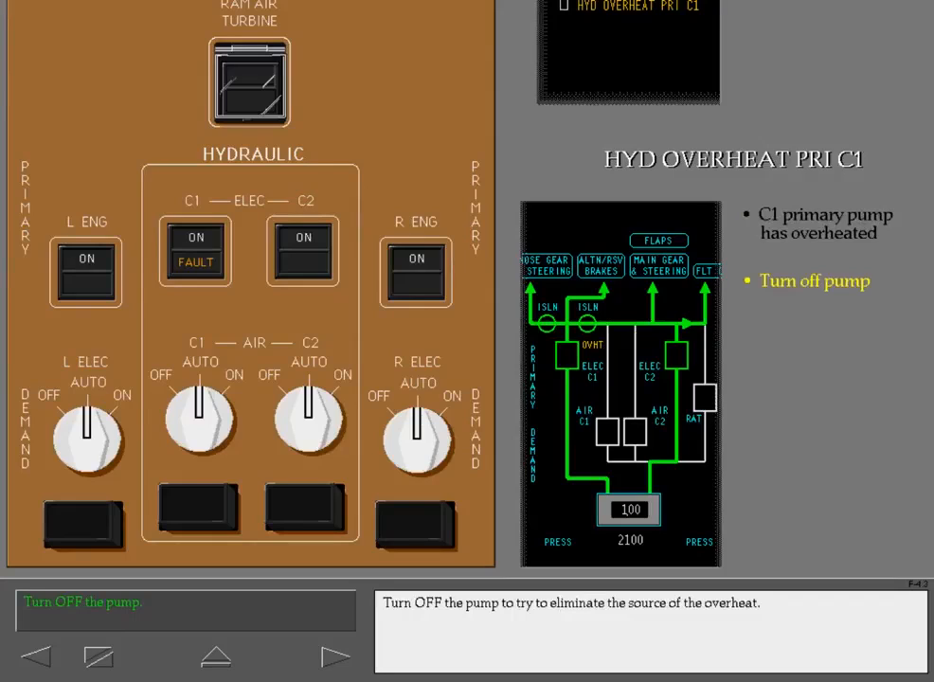
pyautogui.click(194, 250)
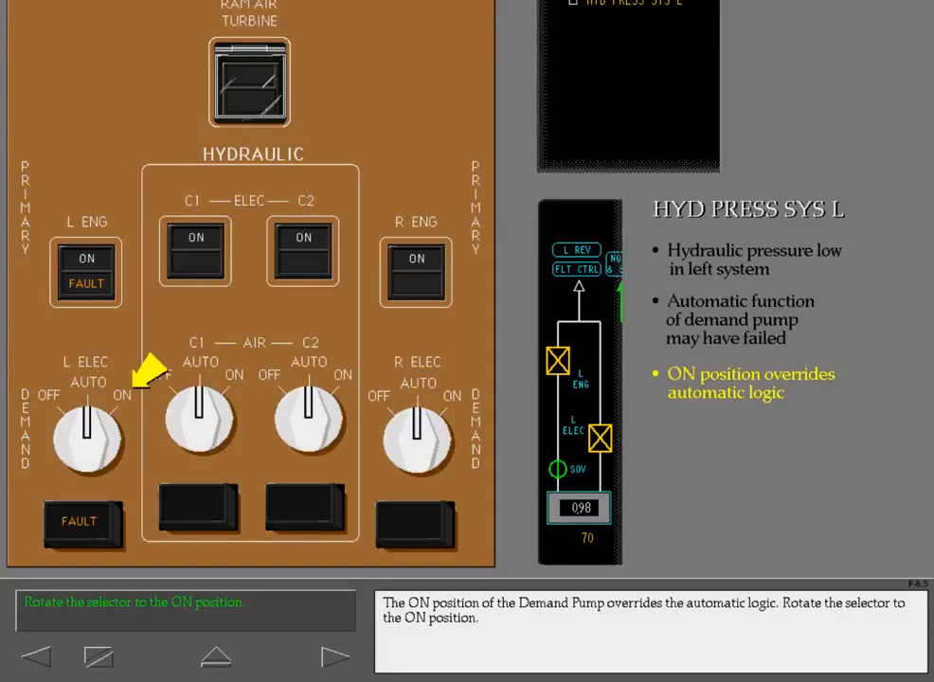
# - Set the L ELEC demand pump ON, turn off both left pumps, and continue to Other Demand Pump Messages
pyautogui.click(87, 440)
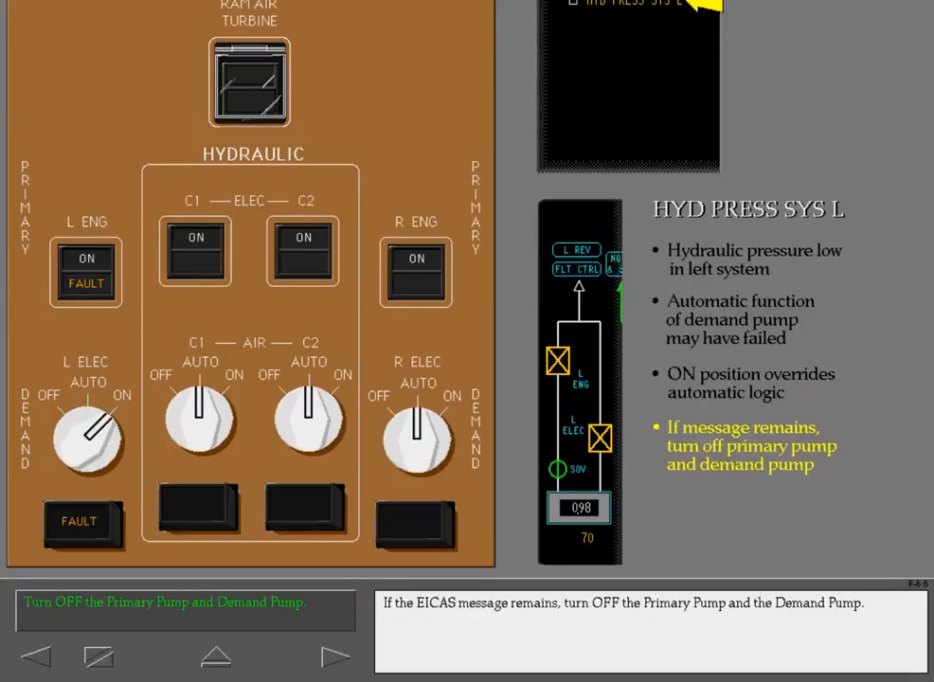
pyautogui.click(85, 273)
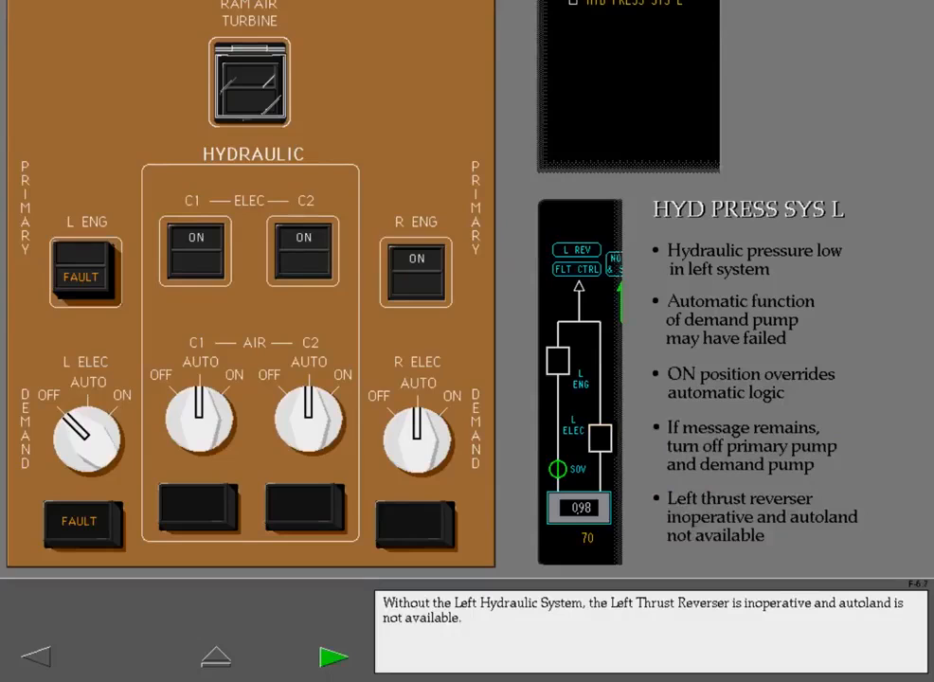
pyautogui.click(333, 655)
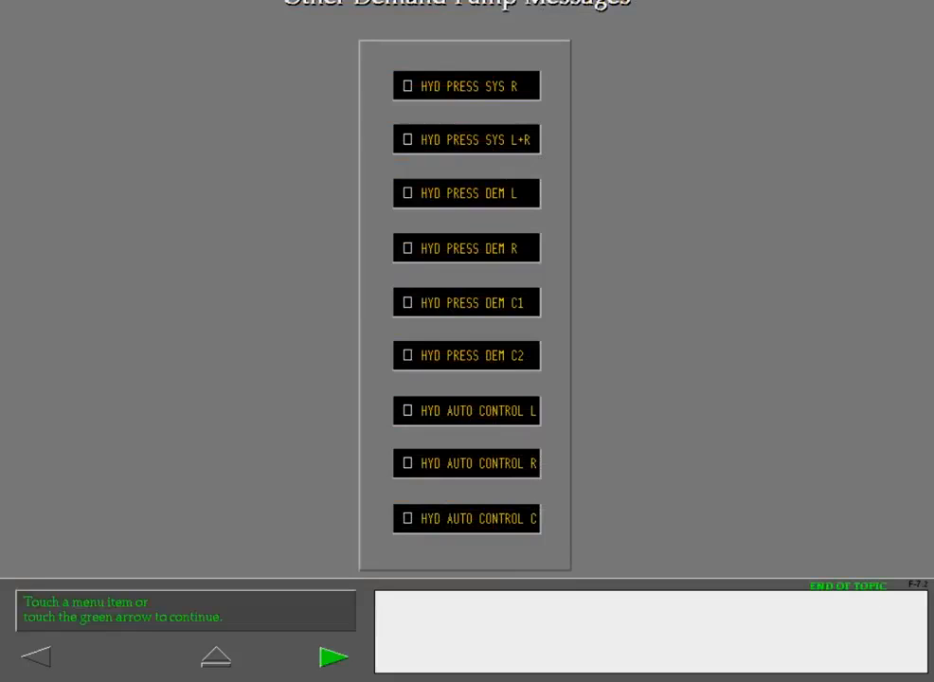
# - Review the HYD PRESS SYS R caution with Master Caution reset and continue to HYD PRESS SYS L+R
pyautogui.click(466, 85)
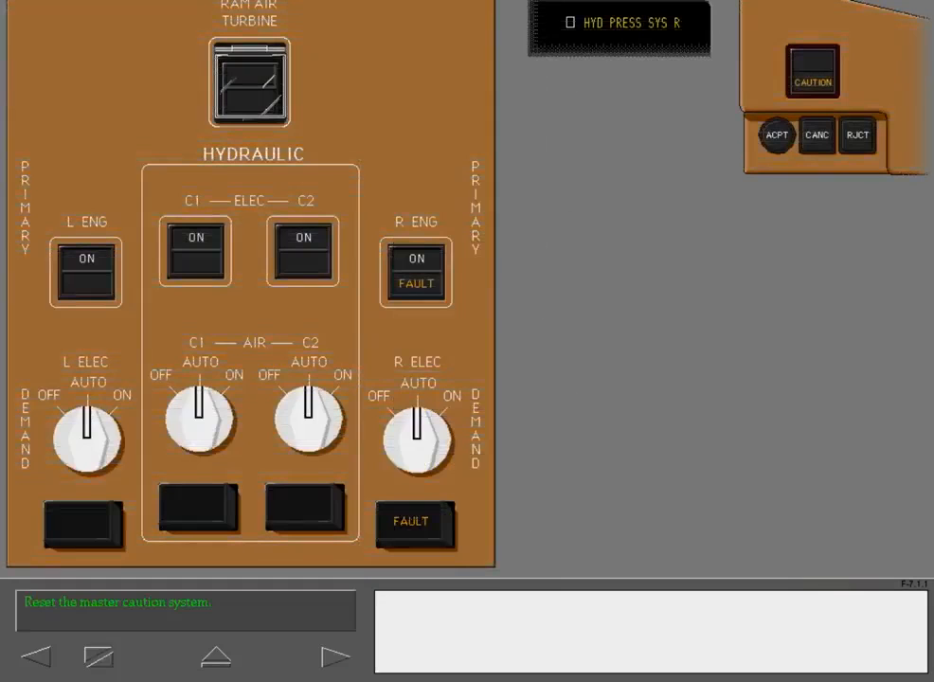
pyautogui.click(811, 70)
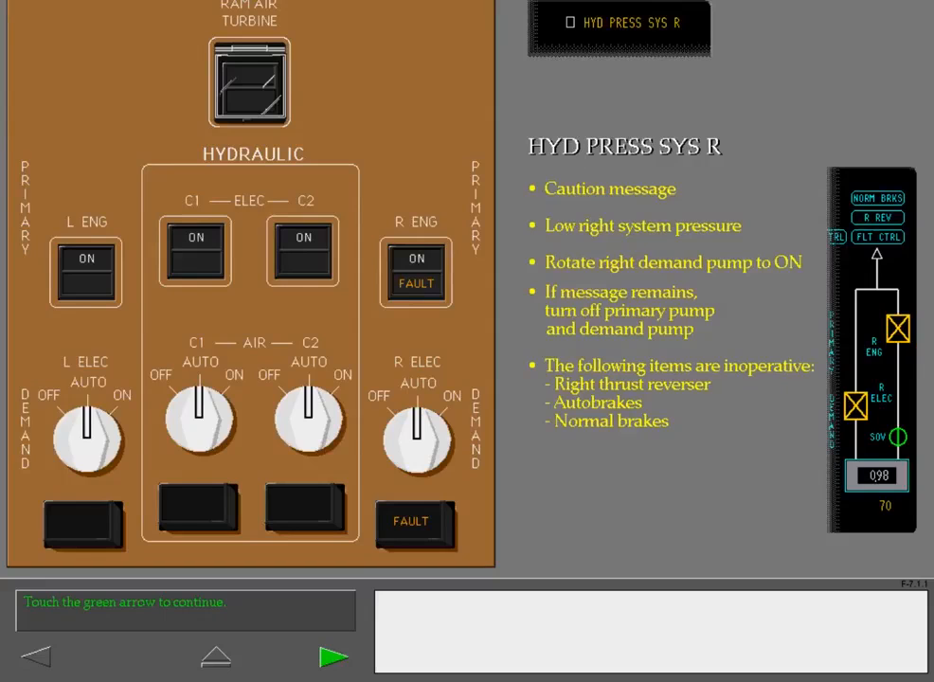
pyautogui.click(333, 656)
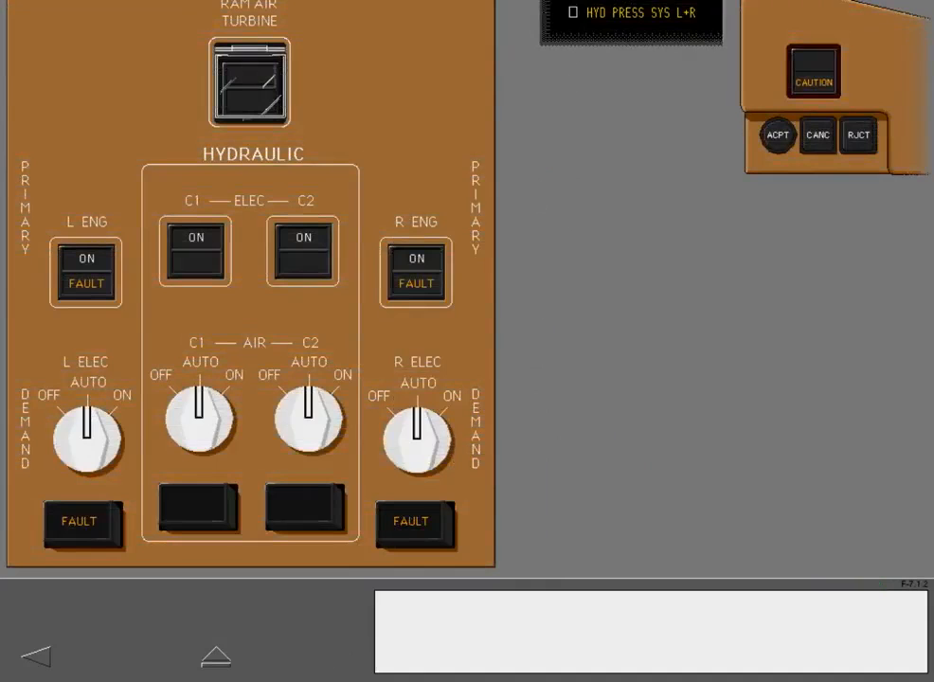
# - Reset the Master Caution for HYD PRESS SYS L+R and advance through the HYD PRESS DEM L (R) page
pyautogui.click(812, 72)
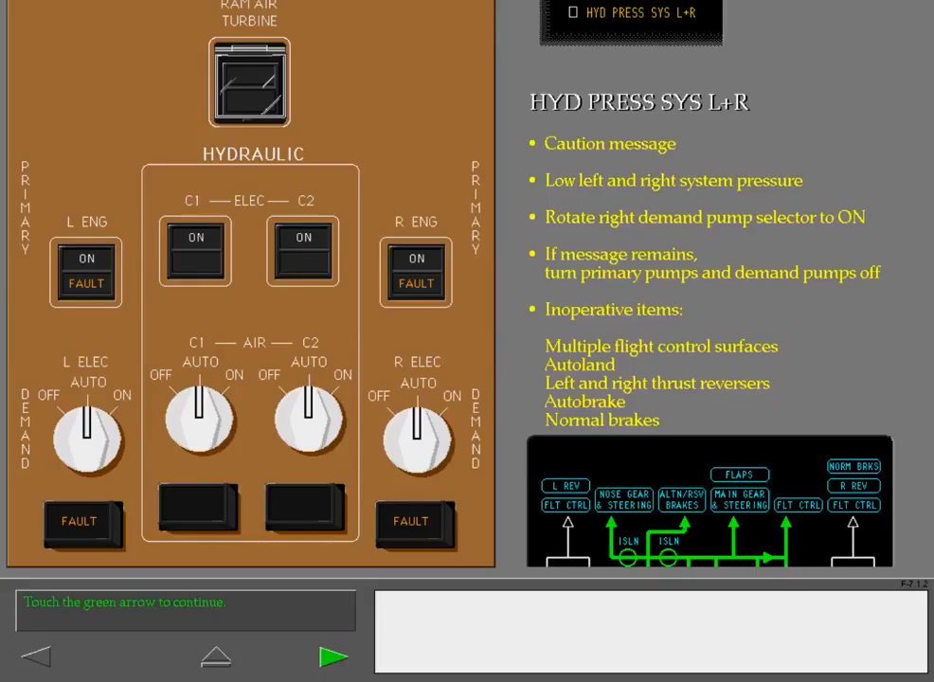
pyautogui.click(333, 655)
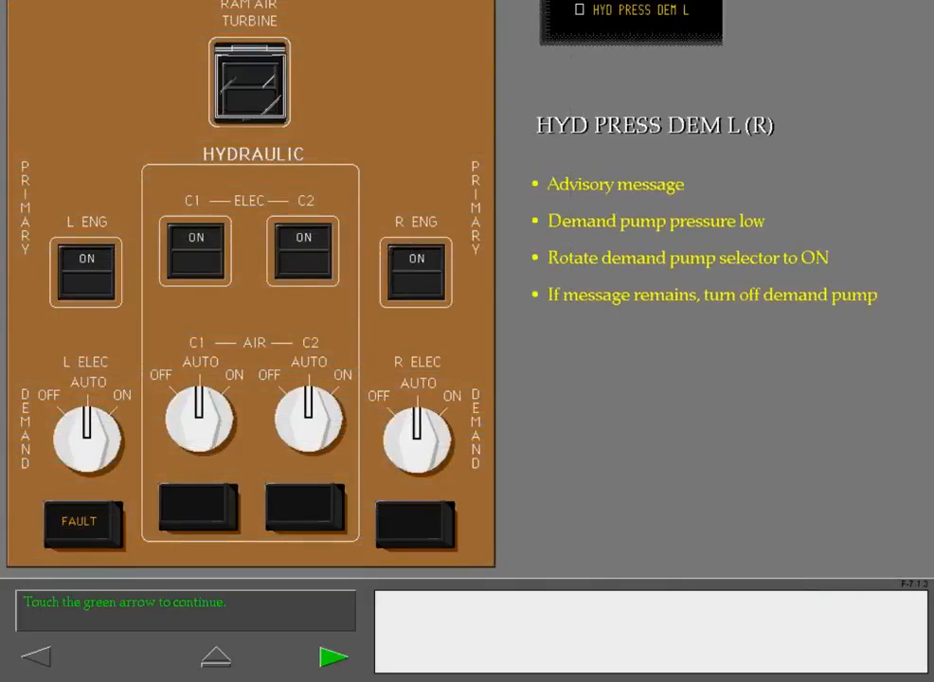
pyautogui.click(333, 655)
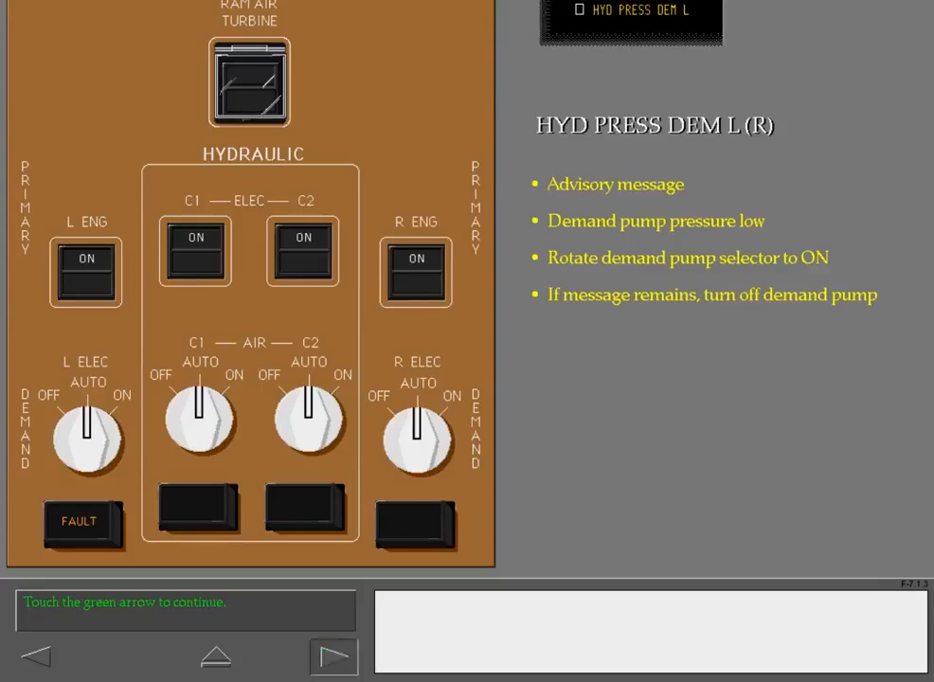
pyautogui.click(333, 655)
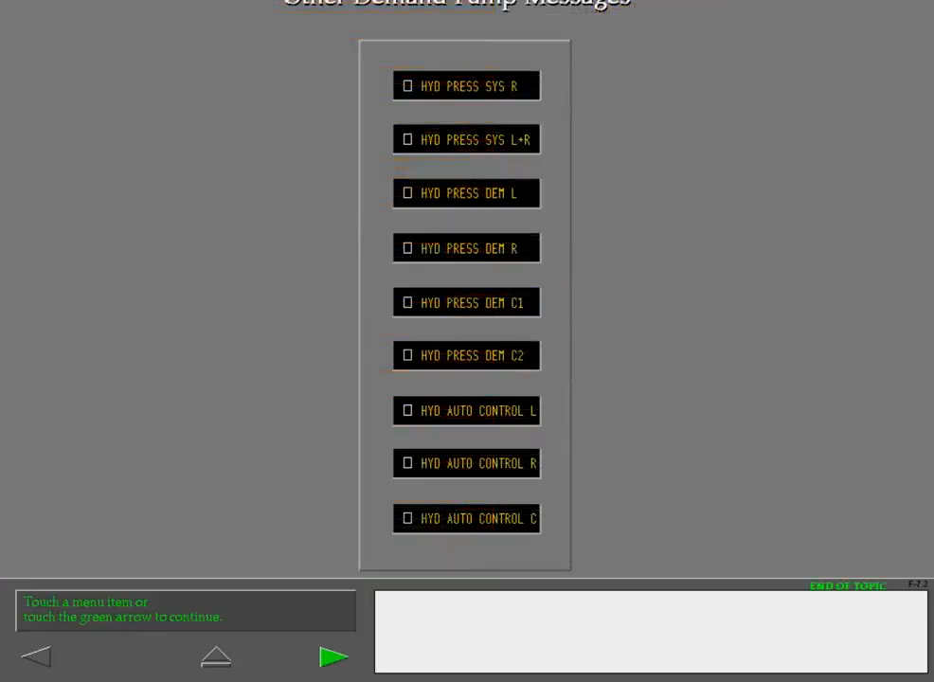
# - View the HYD PRESS DEM L and HYD PRESS DEM C1 (C2) lessons, then select HYD AUTO CONTROL C
pyautogui.click(466, 193)
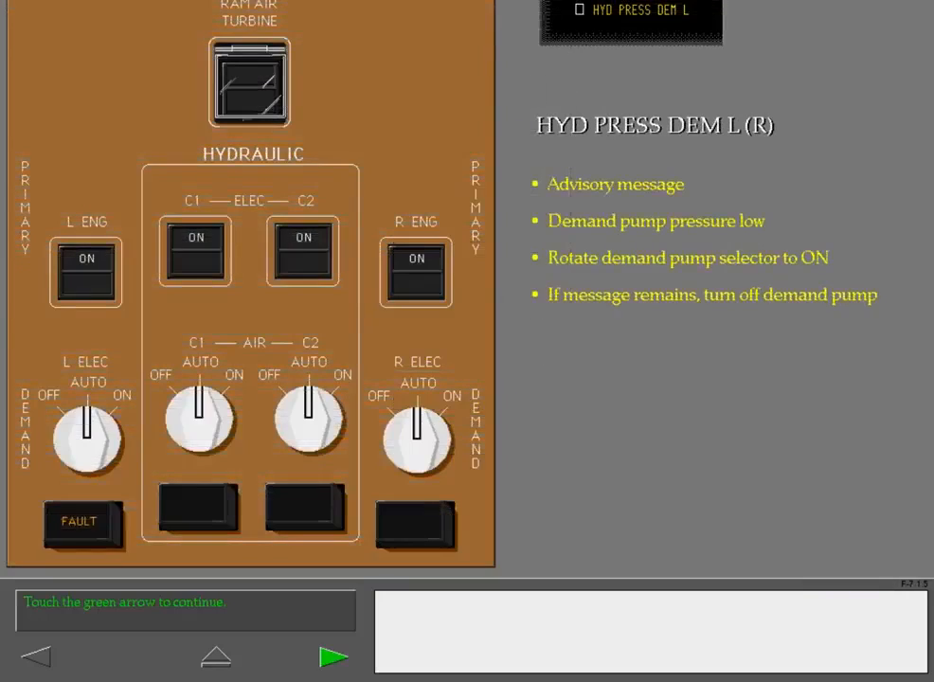
pyautogui.click(334, 655)
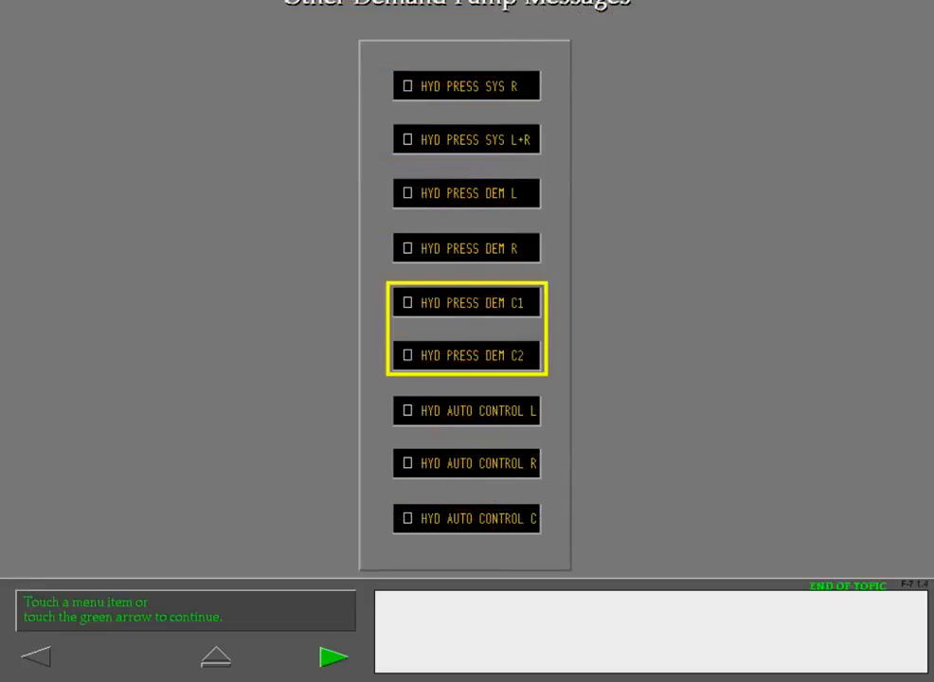
pyautogui.click(466, 303)
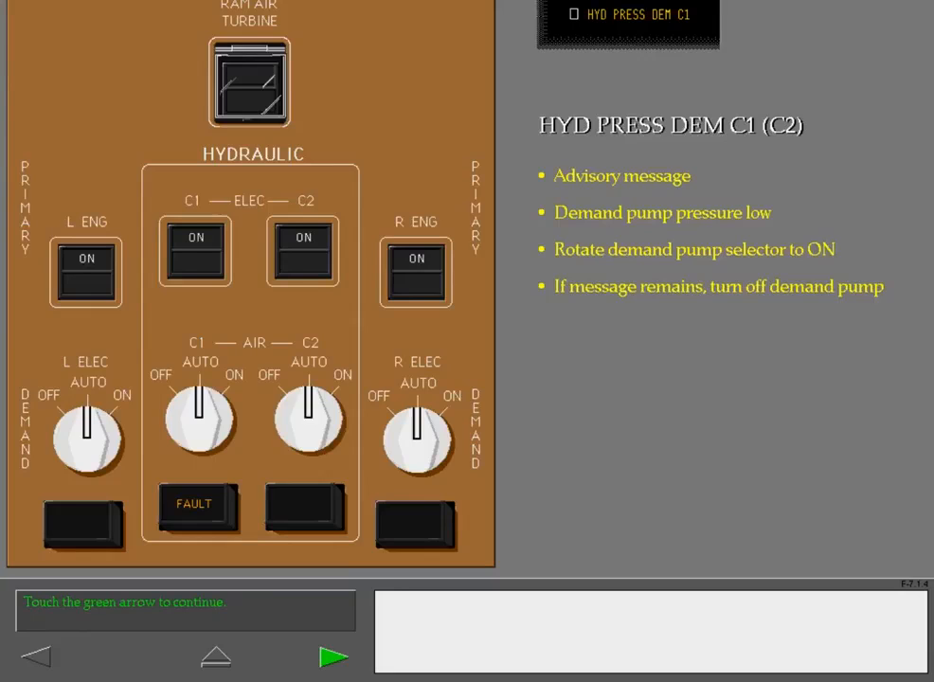
pyautogui.click(333, 655)
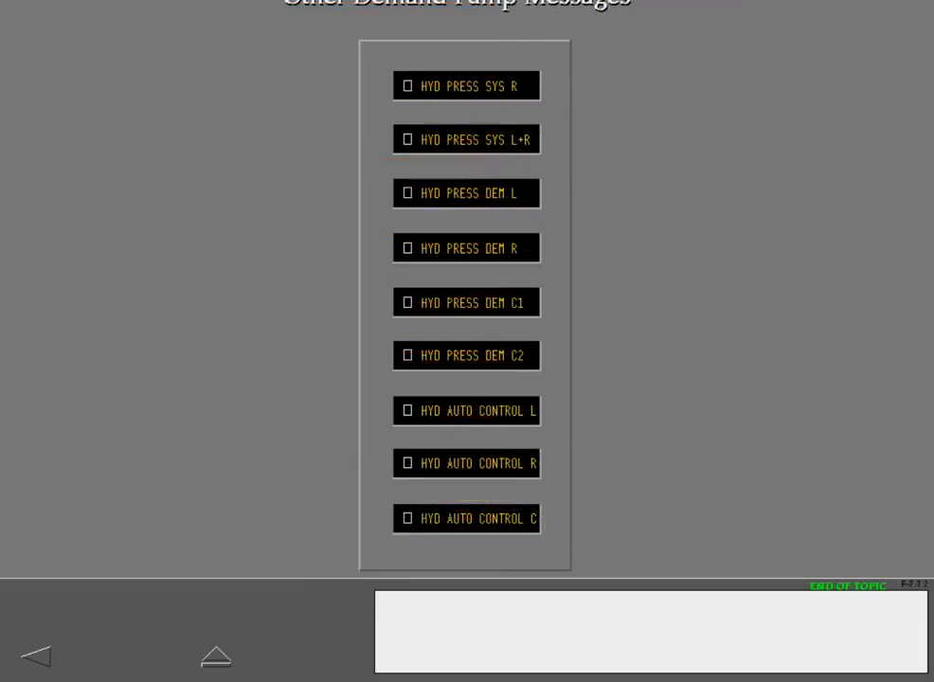
pyautogui.click(466, 519)
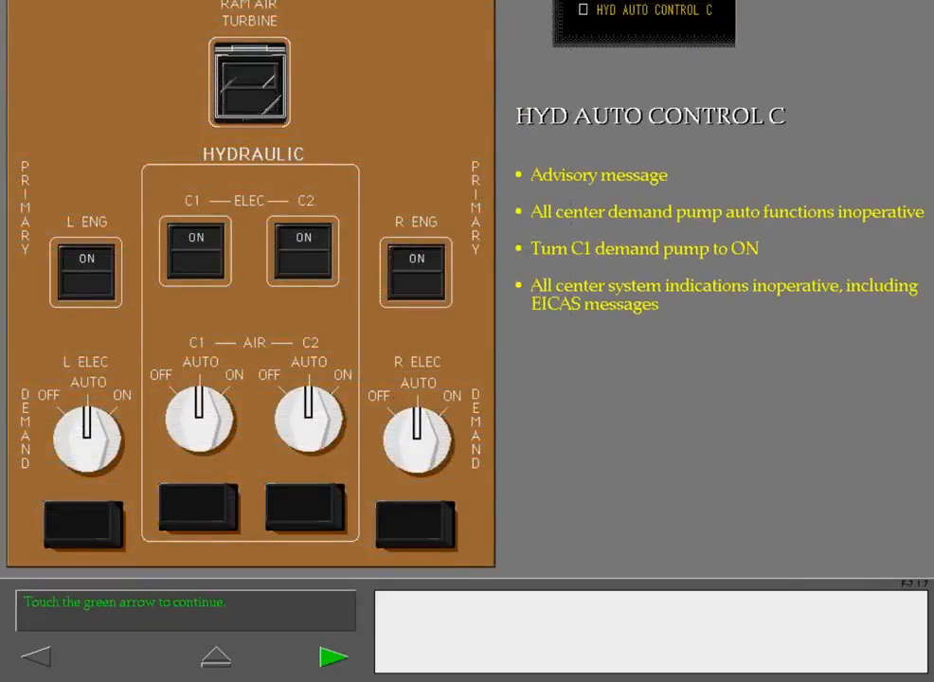
# - Continue from HYD AUTO CONTROL C into the HYD PRESS SYS C center pressure demonstration
pyautogui.click(333, 655)
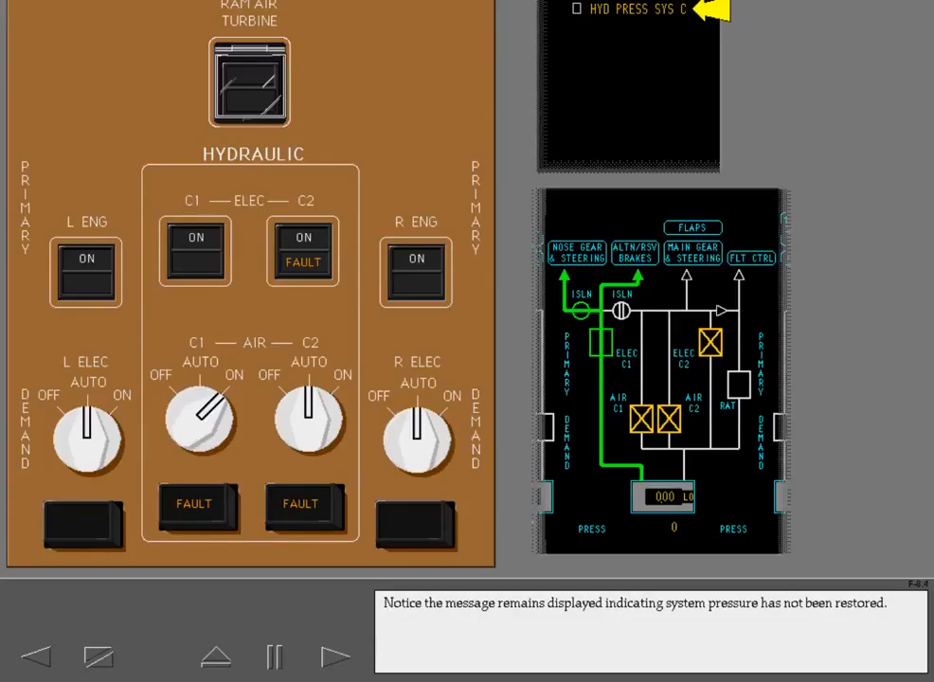
pyautogui.click(335, 655)
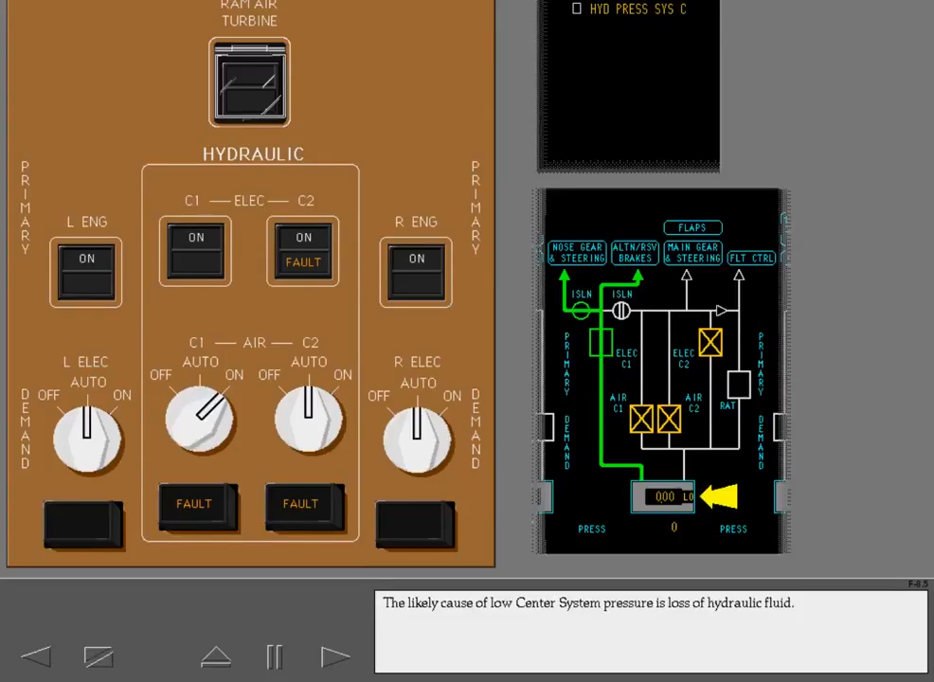
# - Advance through the center system leak and standpipe animation to the pump shutdown prompt
pyautogui.click(335, 655)
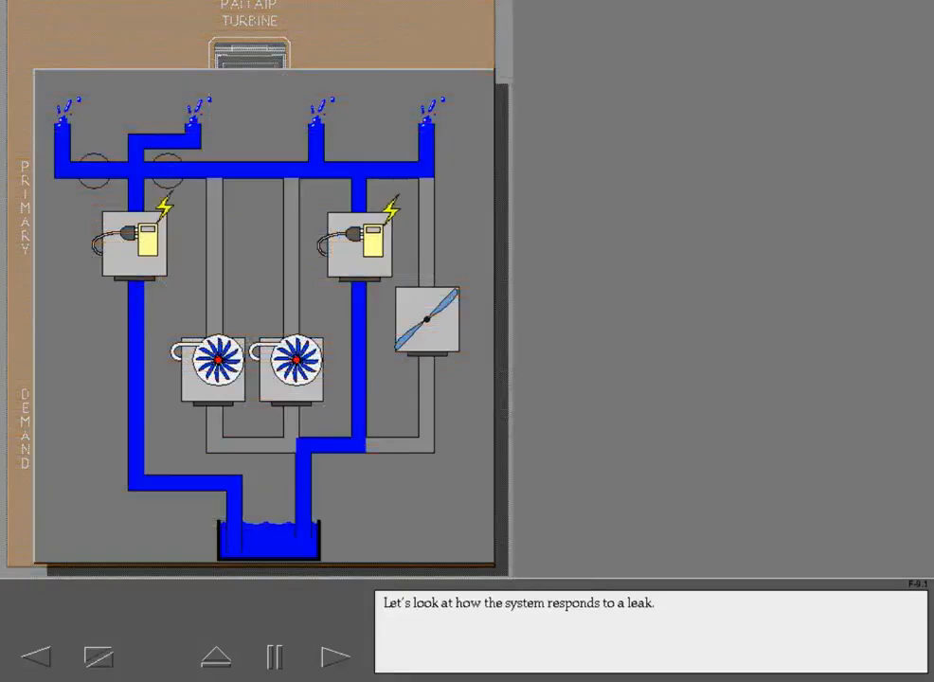
pyautogui.click(337, 655)
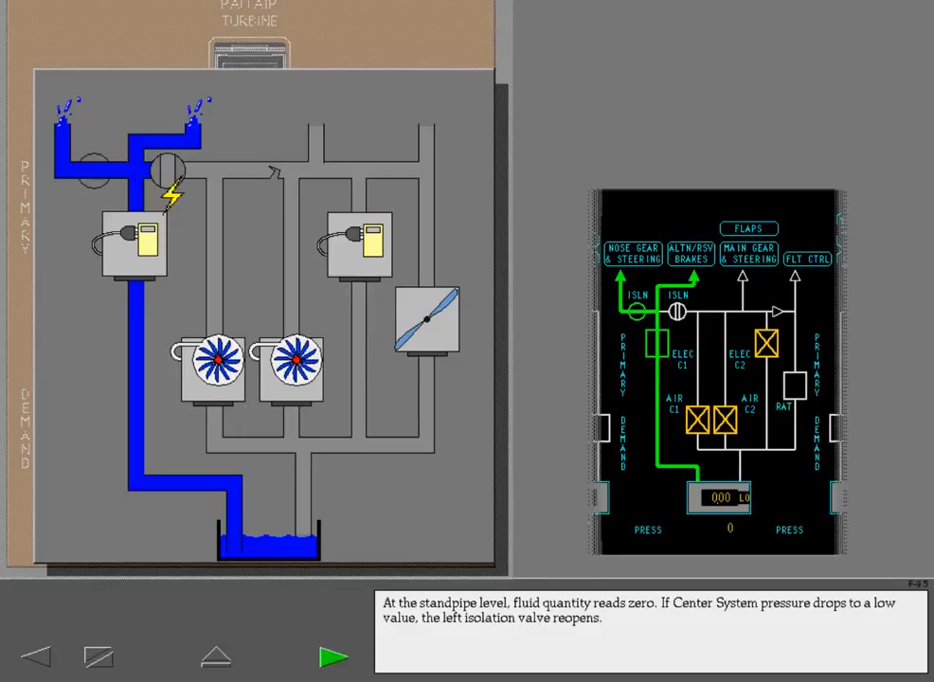
pyautogui.click(333, 655)
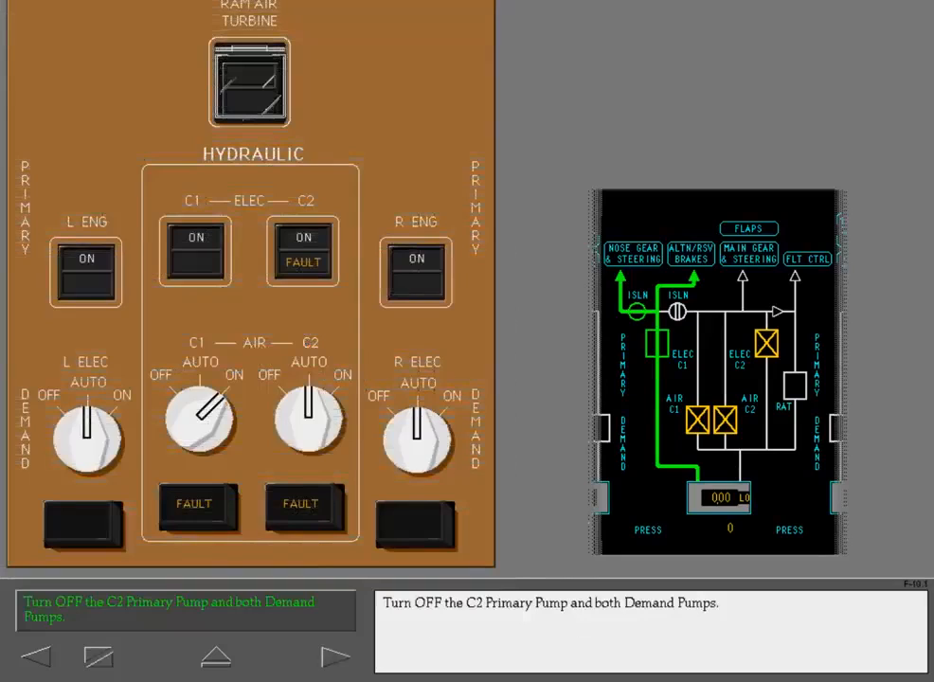
# - Continue the leak demonstration to the isolation valve reopening after landing below 60 knots
pyautogui.click(301, 250)
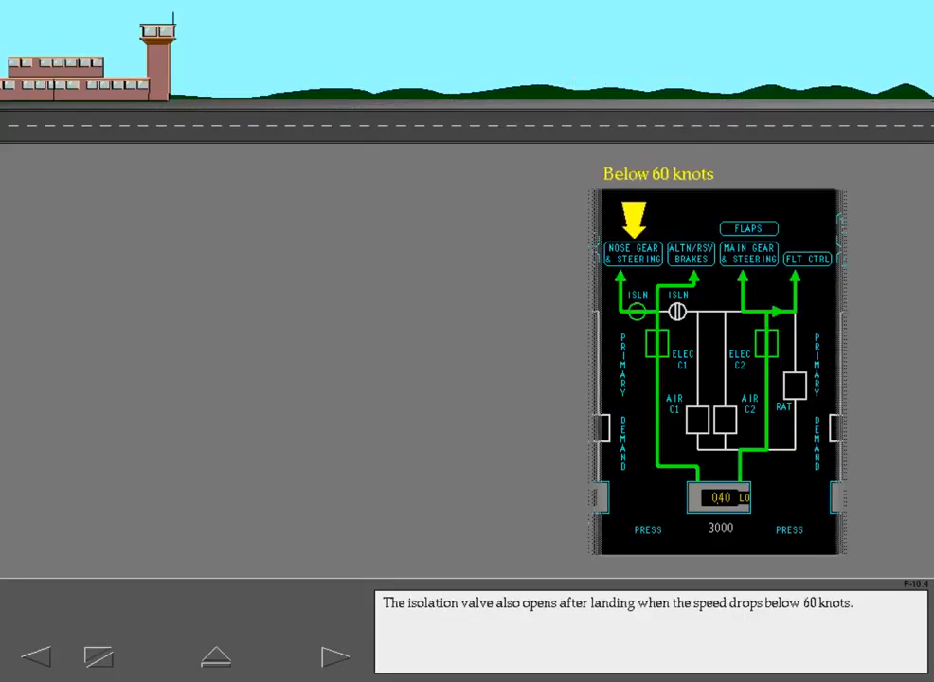
# - Advance from the landing scene to the HYD QTY LOW L (C,R) lesson showing 0.38 LO
pyautogui.click(335, 655)
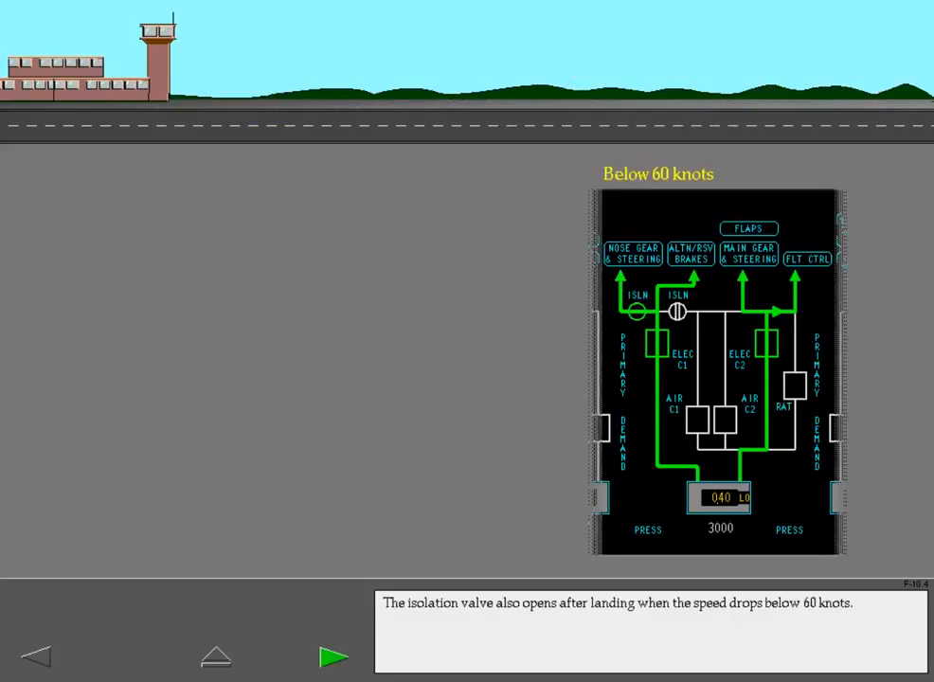
pyautogui.click(335, 656)
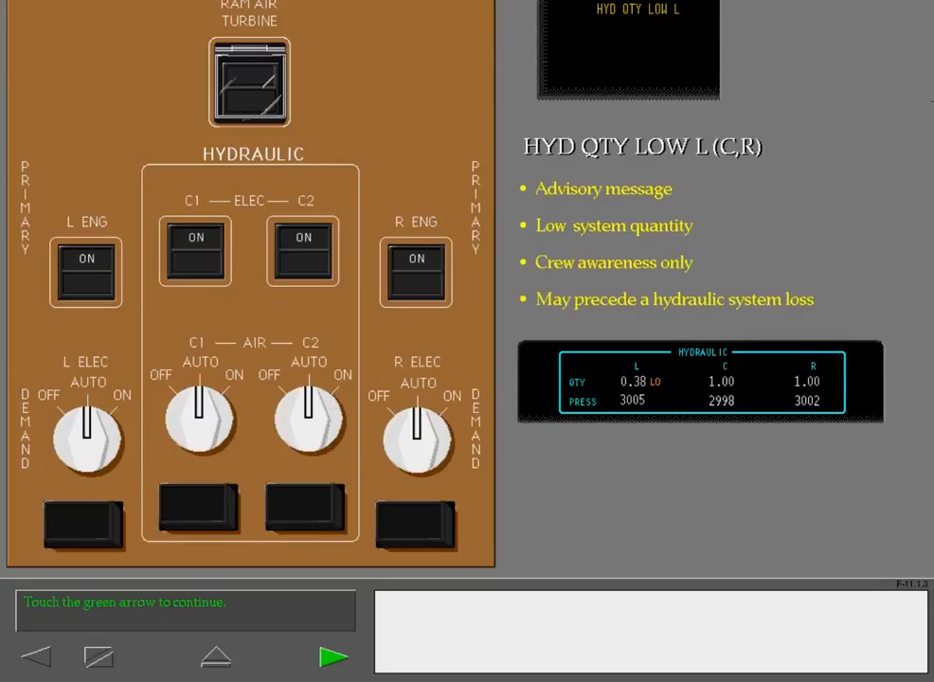
# - Advance to Other Quantity Related Messages and start the HYD PRESS SYS L+C lesson
pyautogui.click(334, 655)
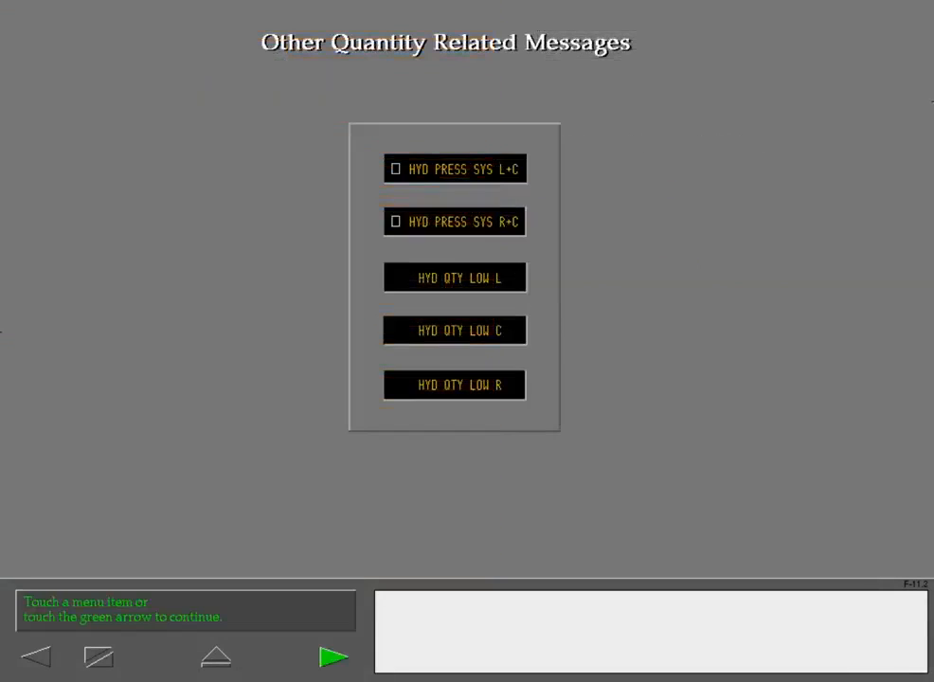
pyautogui.click(333, 655)
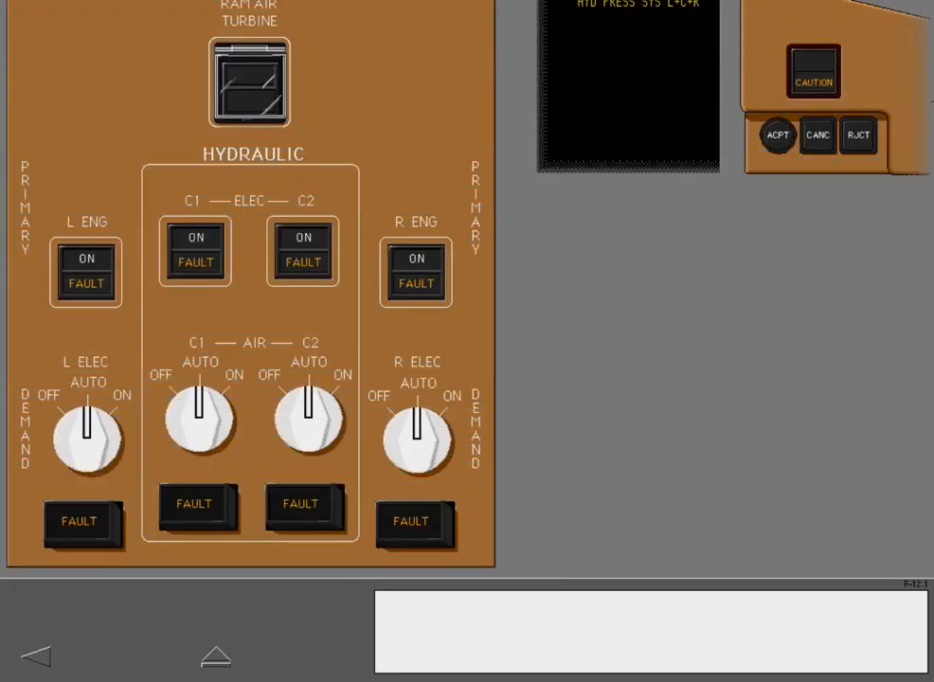